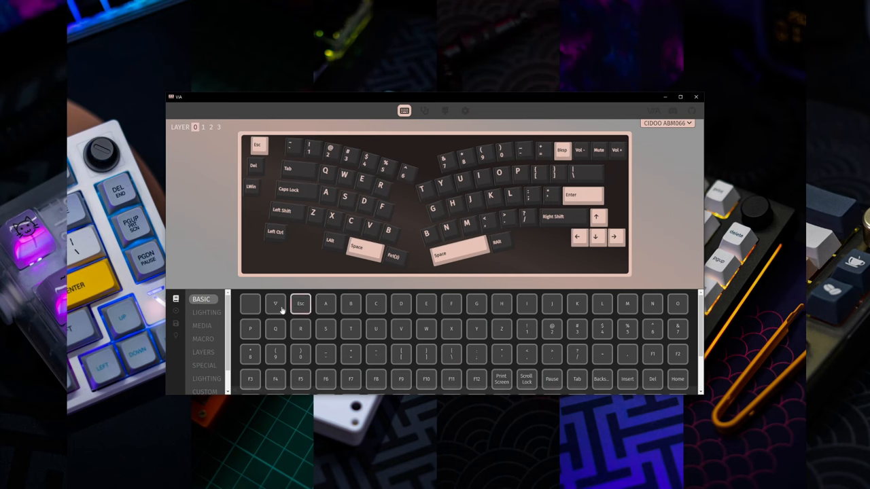
Step: Show the CUSTOM keycode category listing the screen mode, screen next and power keys
{"action": "left_click", "coordinate": [204, 366]}
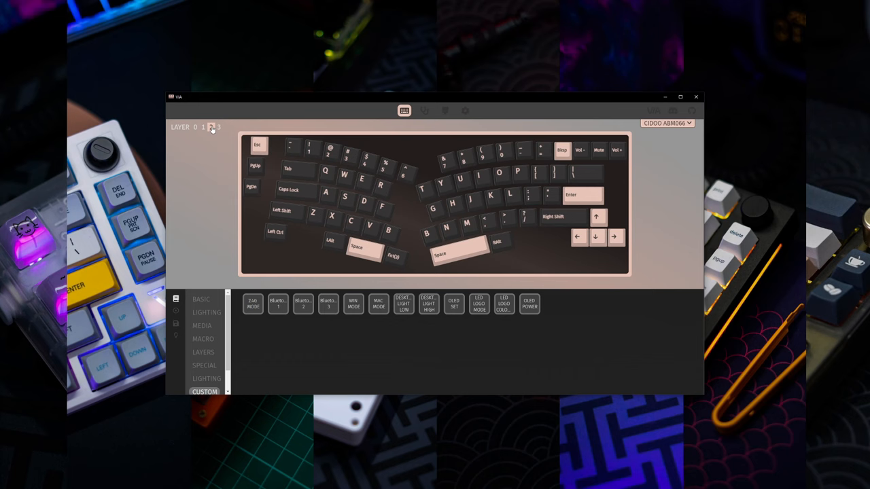
{"action": "left_click", "coordinate": [196, 128]}
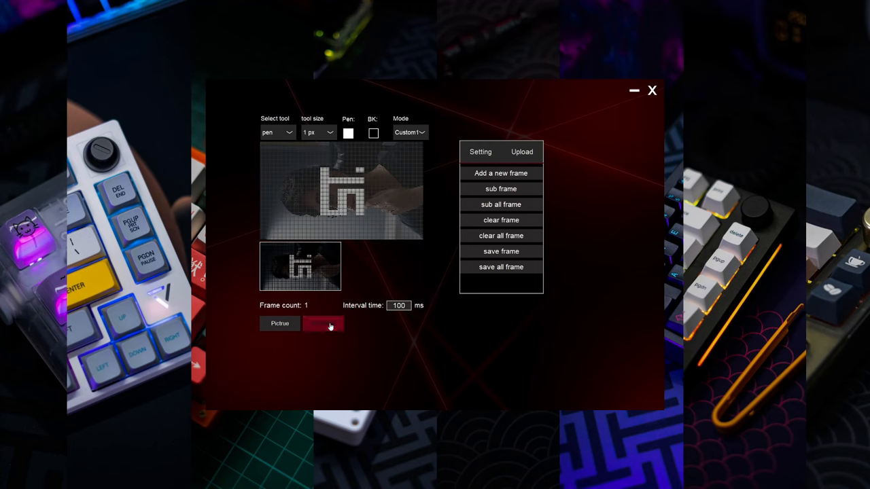
Step: Reveal the upload-all-frames, export picture and export gif choices for the pixel logo
{"action": "left_click", "coordinate": [323, 324]}
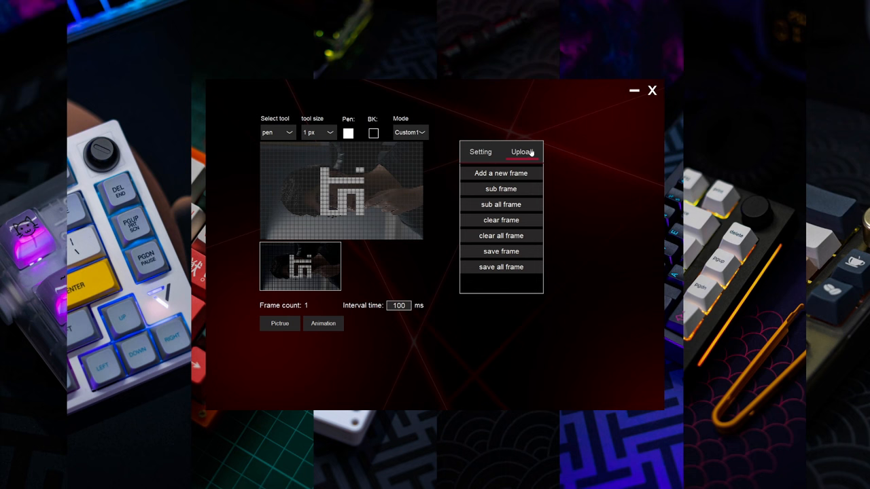
{"action": "left_click", "coordinate": [522, 152]}
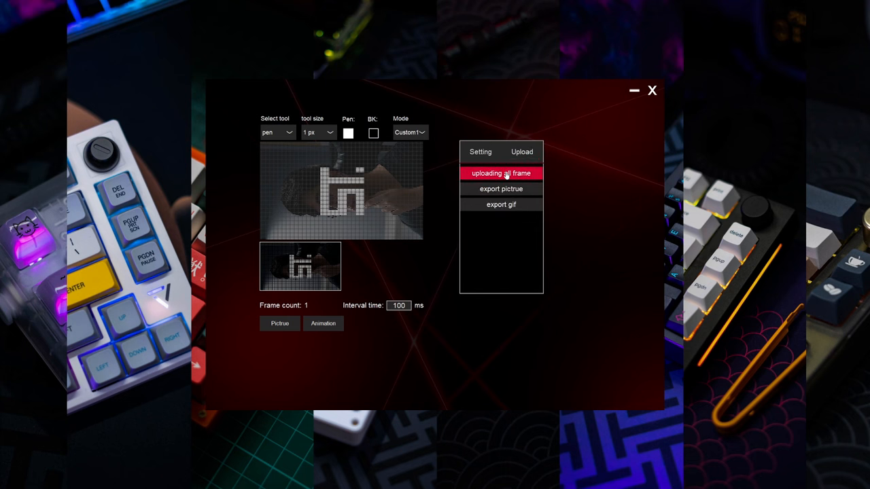